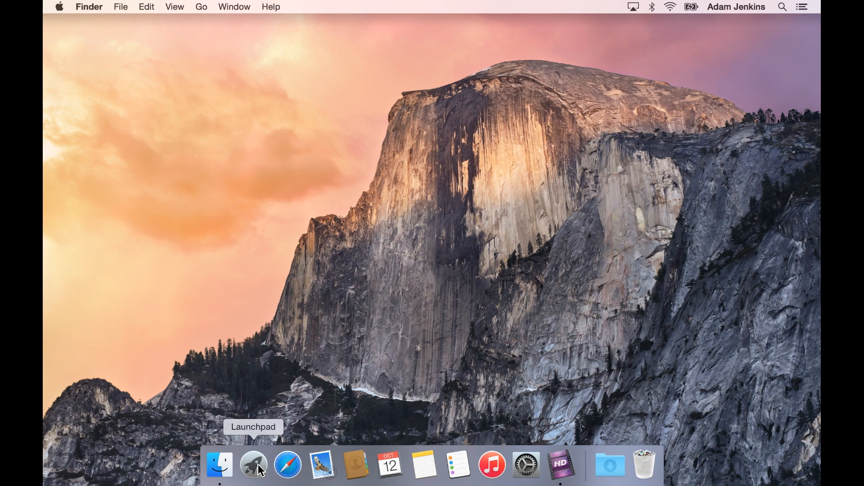
Launch PST Bridge from Launchpad so its empty window is ready.
click(254, 464)
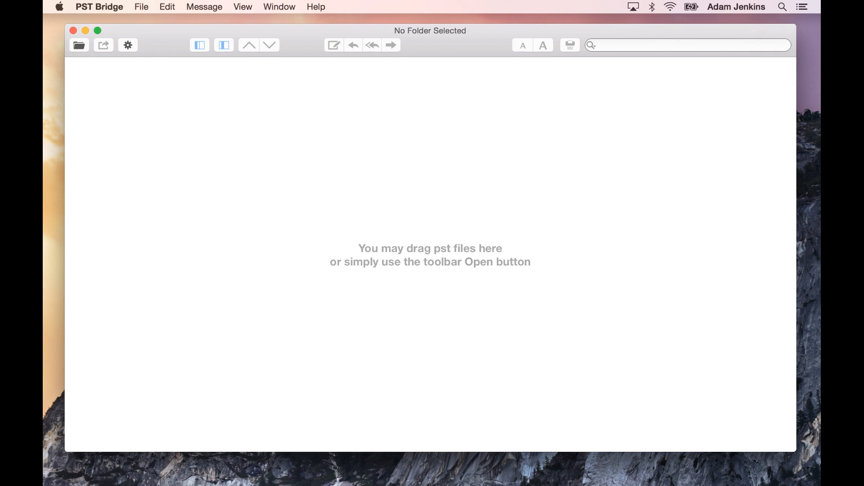
Load archive, last-emails, outlook and work.pst from Downloads into the sidebar.
click(79, 45)
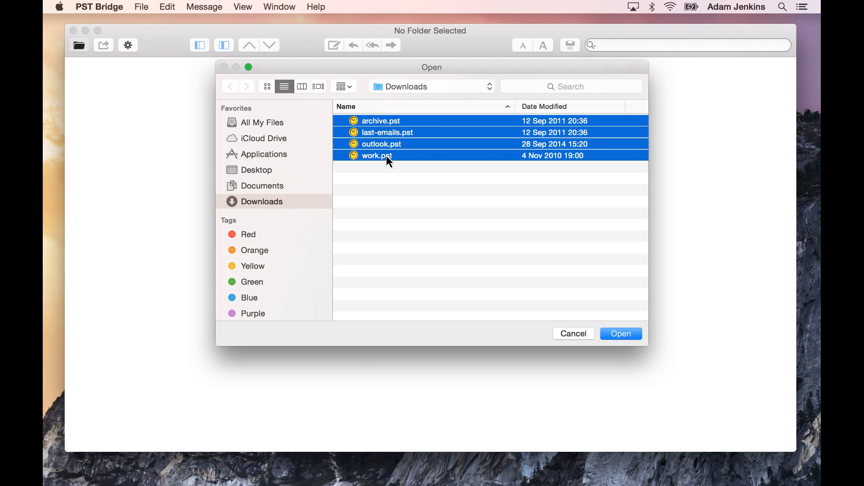
click(620, 333)
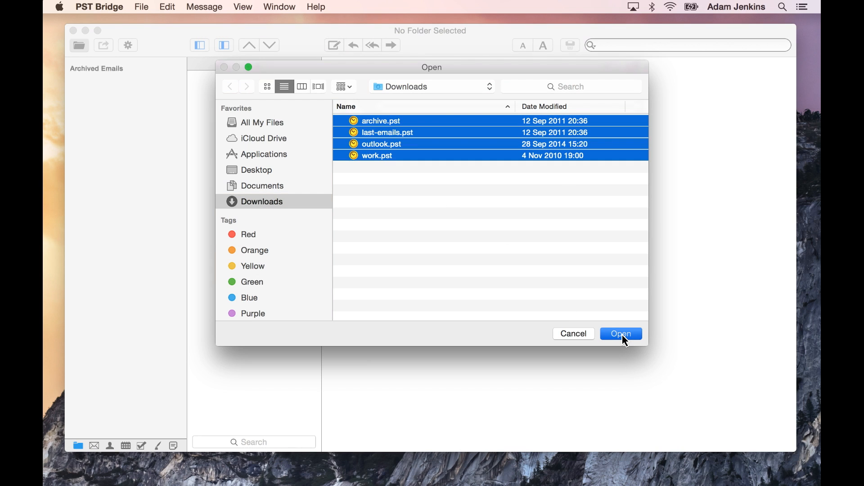
click(620, 334)
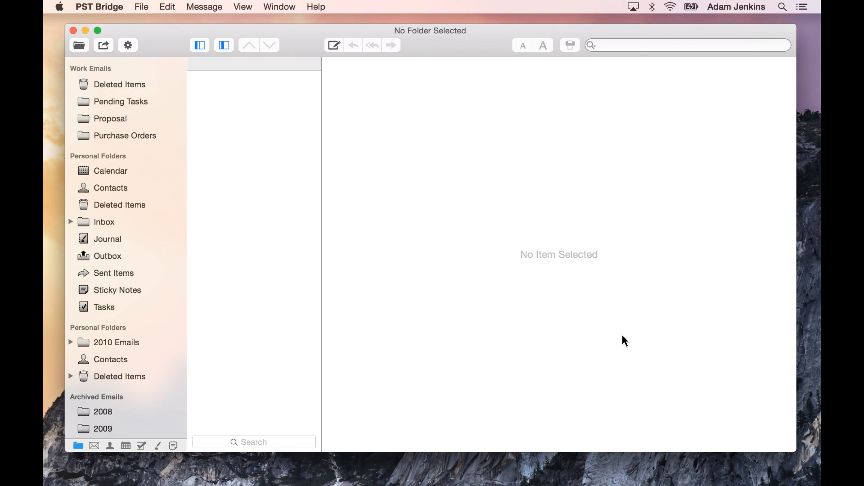
mouse_move(154, 158)
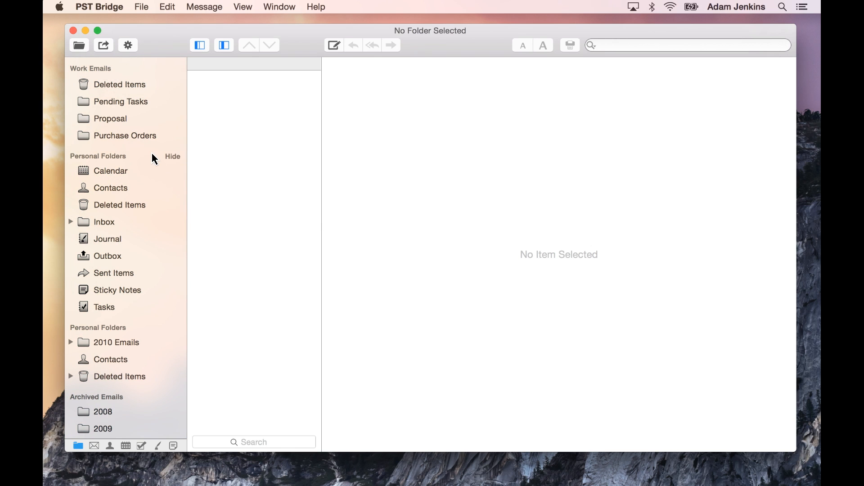
Close the last-emails and Work Emails files, leaving Personal Folders and Archived Emails.
click(98, 156)
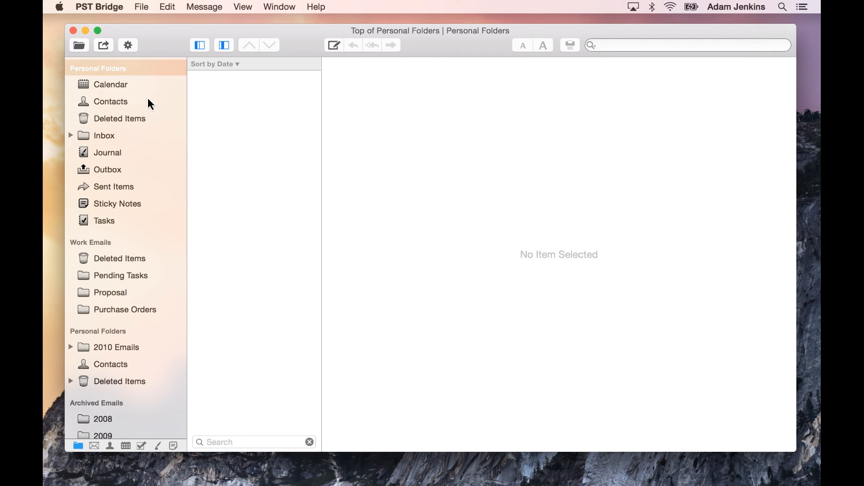
mouse_move(120, 335)
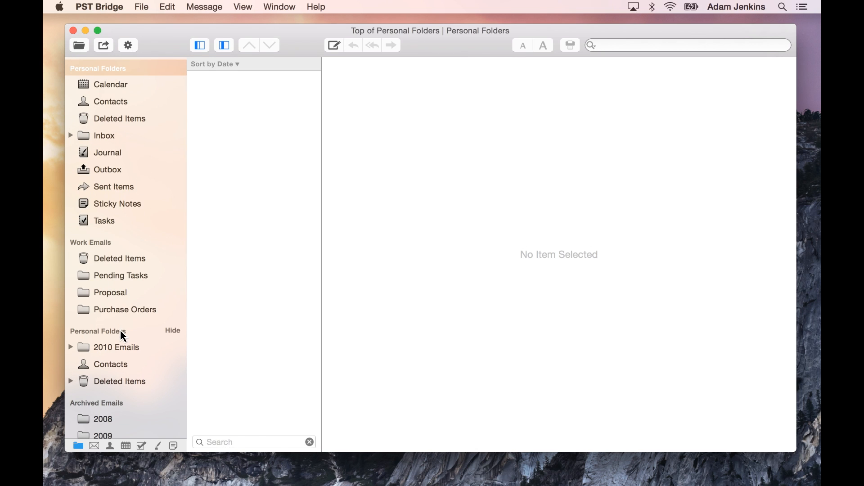
right_click(98, 331)
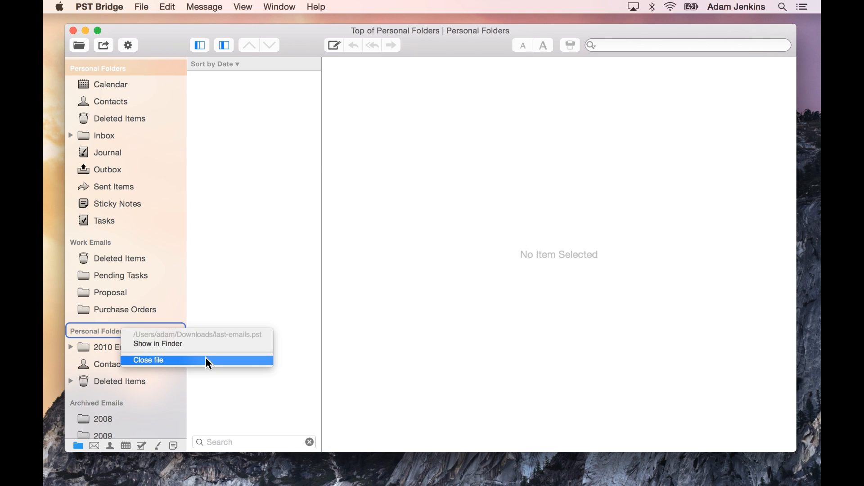
click(149, 360)
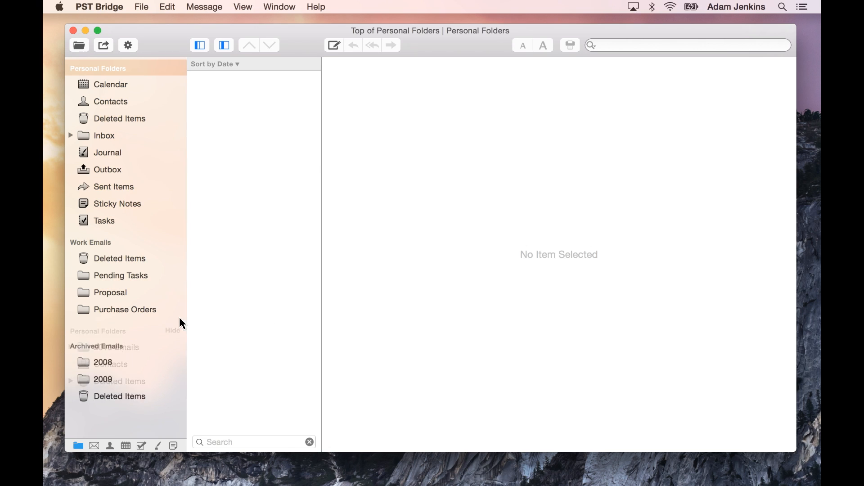
right_click(90, 242)
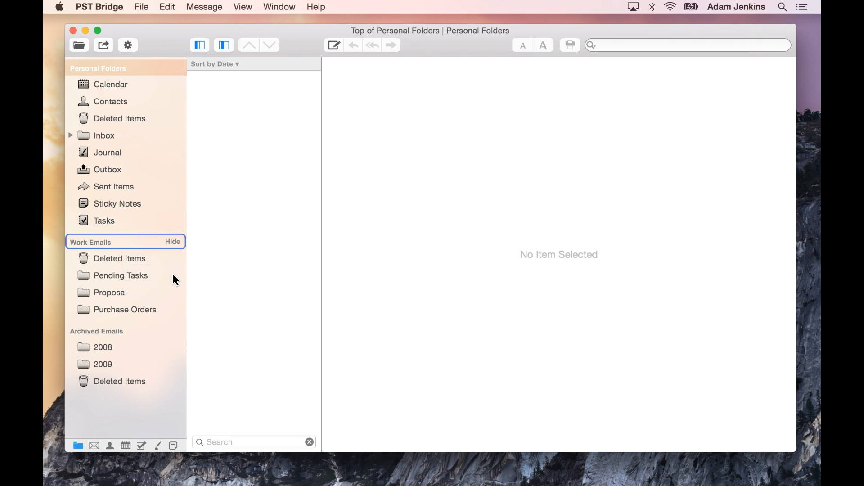
click(172, 242)
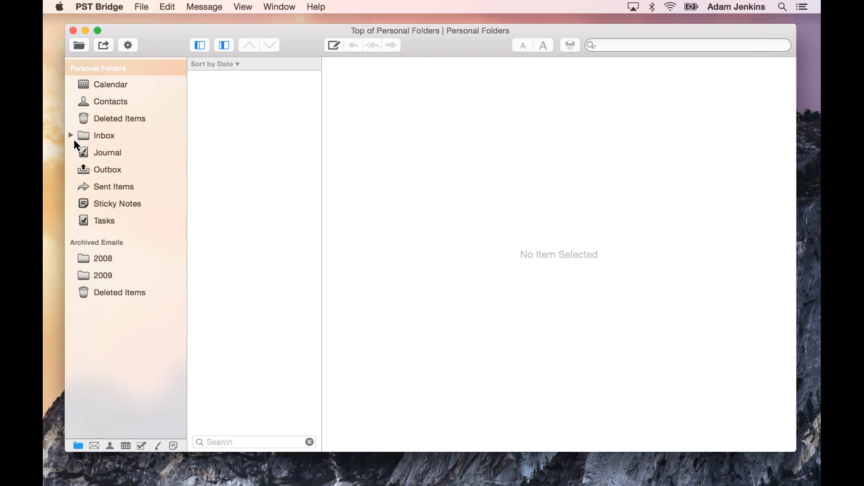
Expand Inbox and its Personal subfolder to reveal Class, Renovations and Work.
click(70, 135)
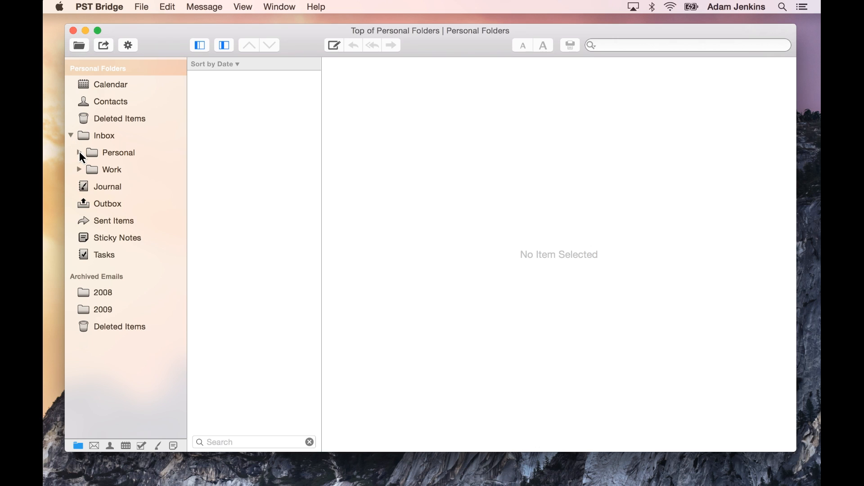
click(80, 153)
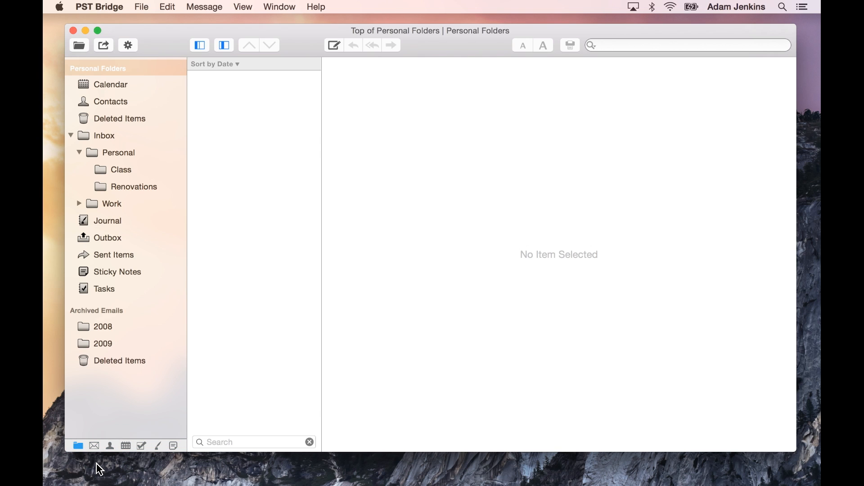
Filter the sidebar to mail, calendar, tasks and notes folders in turn, then show all folders.
click(94, 445)
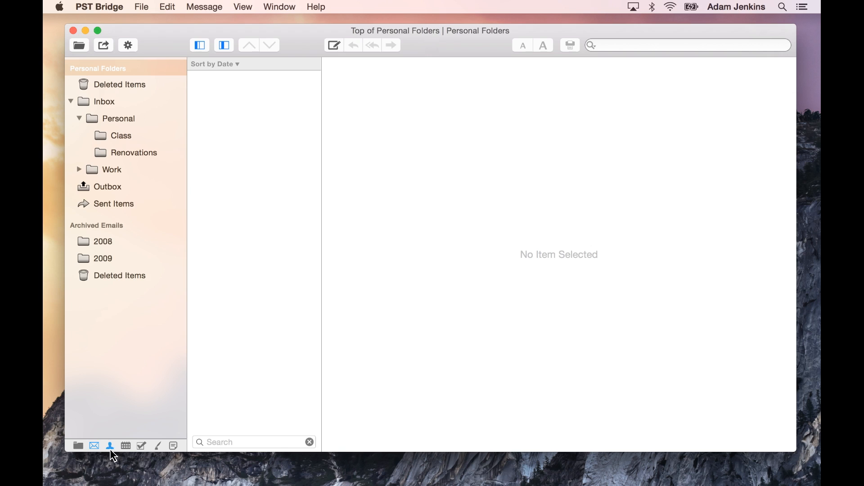
click(125, 446)
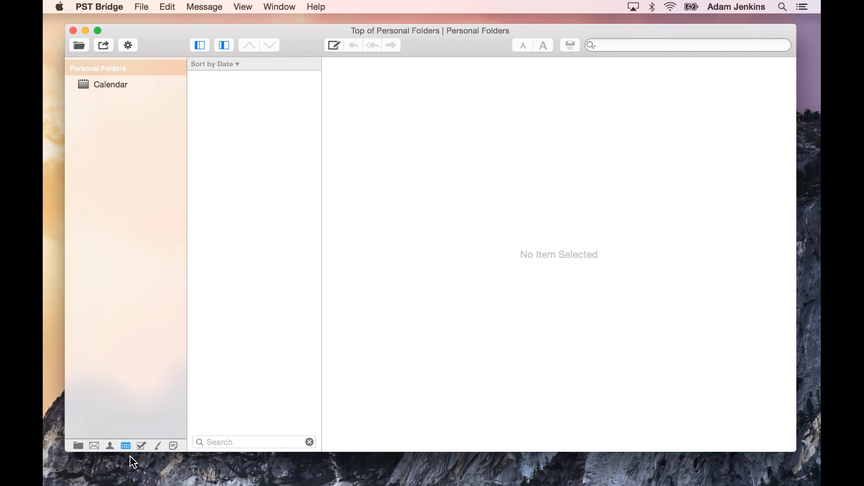
click(141, 446)
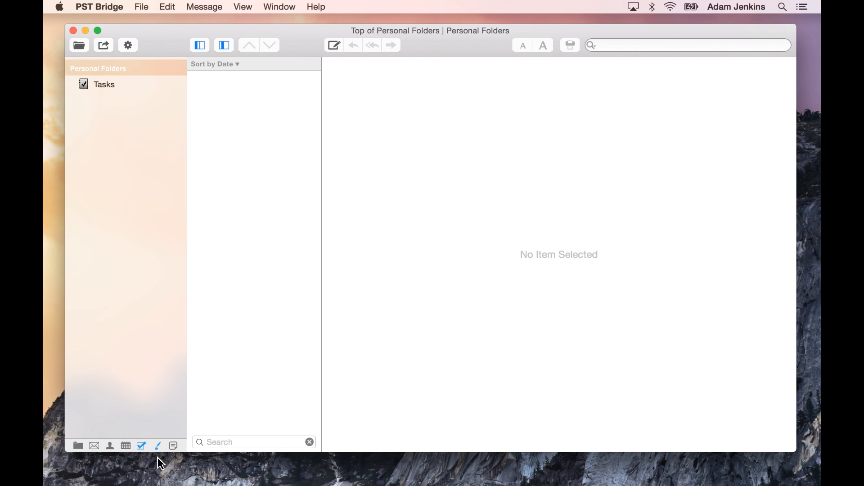
click(173, 445)
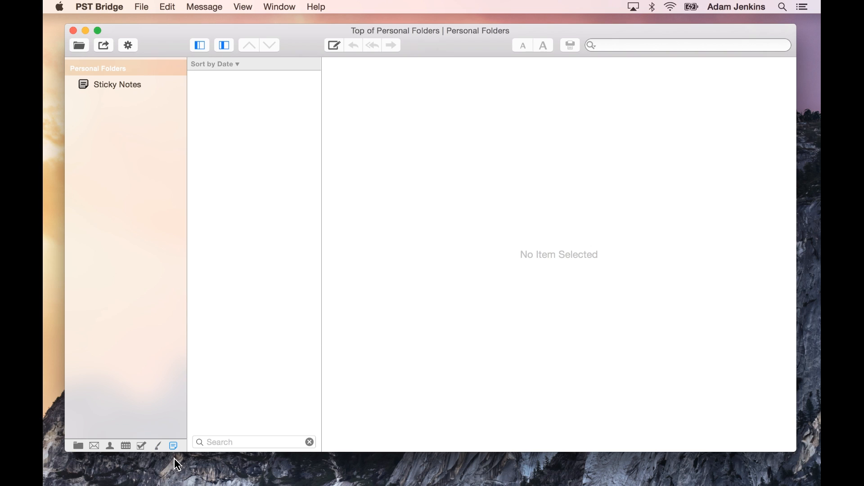
click(78, 446)
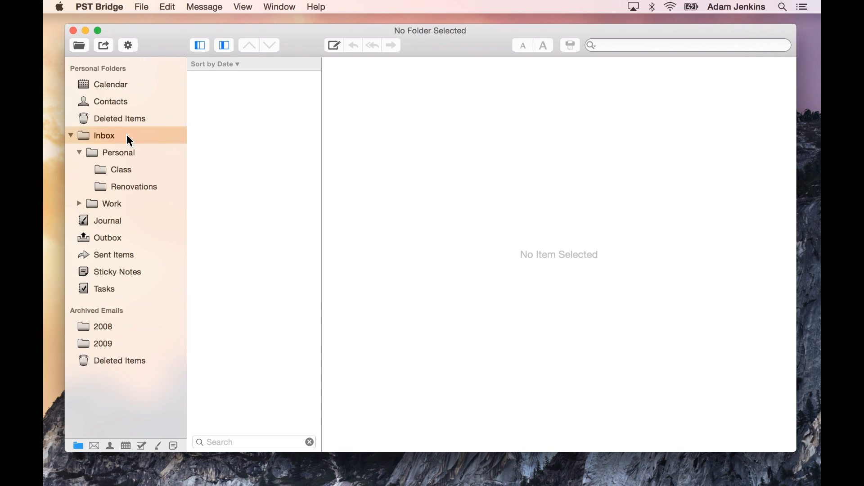
click(104, 136)
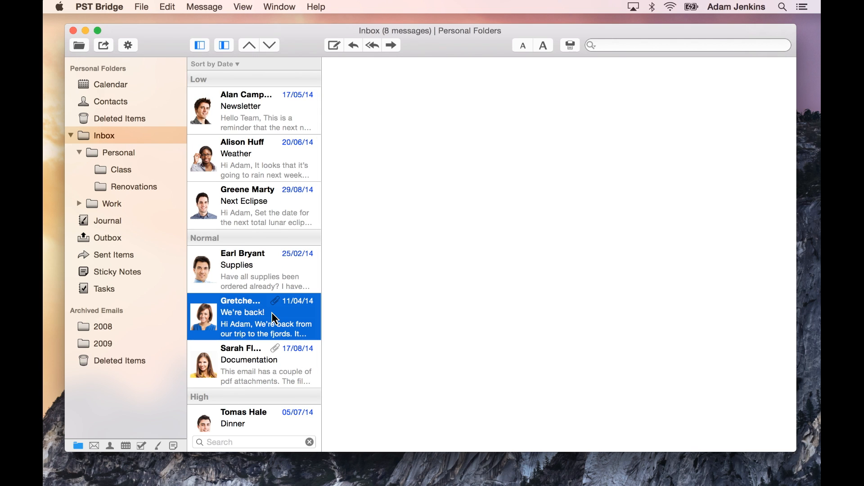
click(254, 316)
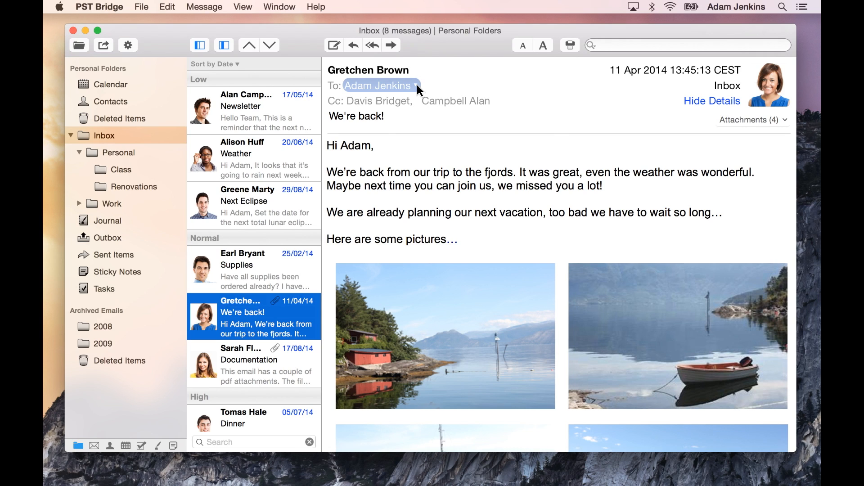
click(379, 86)
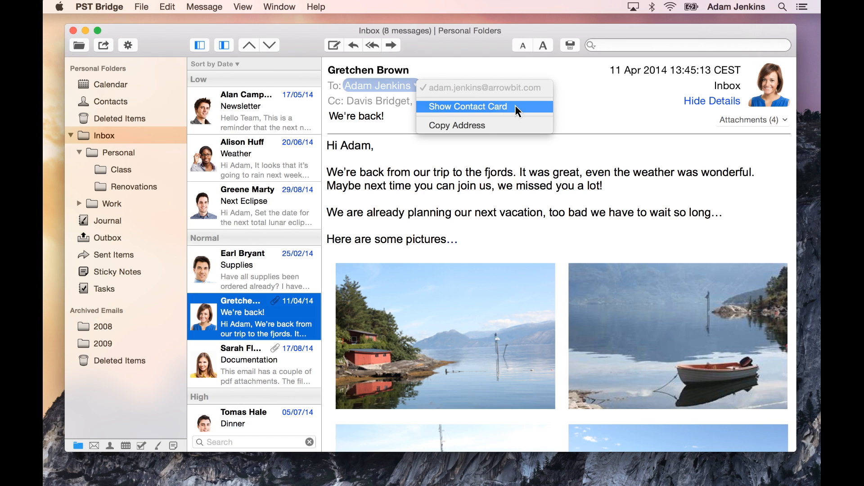
click(469, 107)
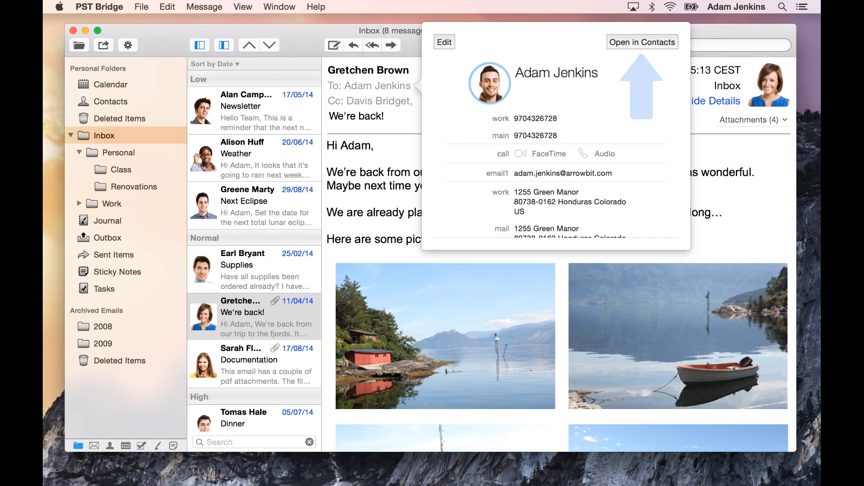
click(421, 122)
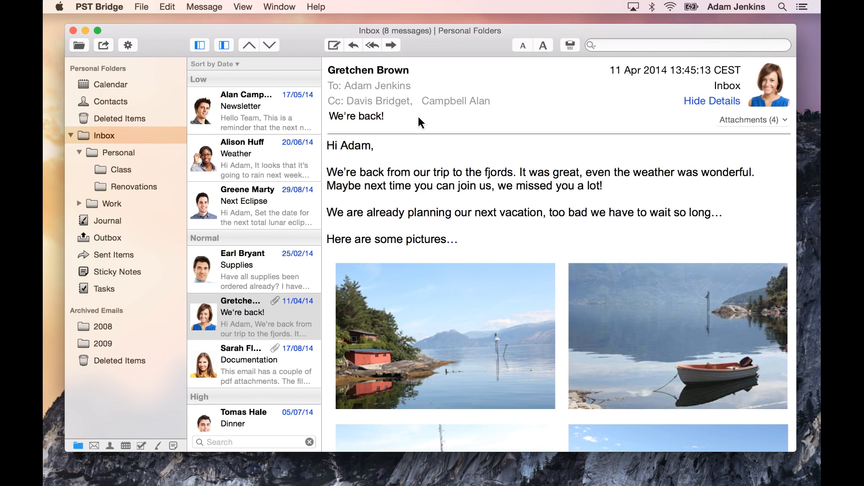
click(369, 101)
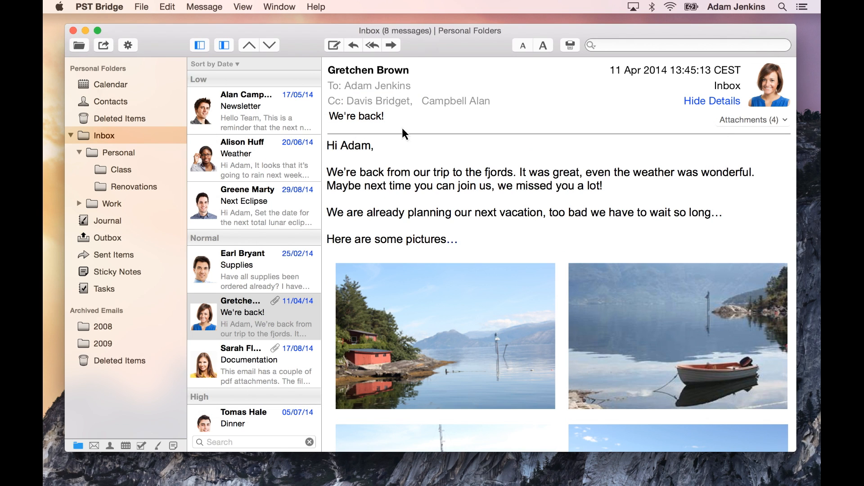
View the We're back! email's fjord photos in the reading pane.
click(750, 120)
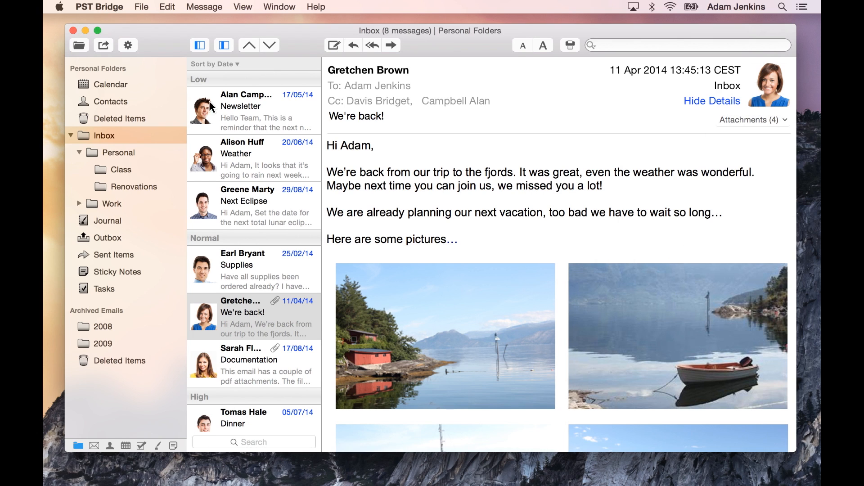
Show the Change tape backup appointment's day, then August 2014 by week and by month.
click(110, 85)
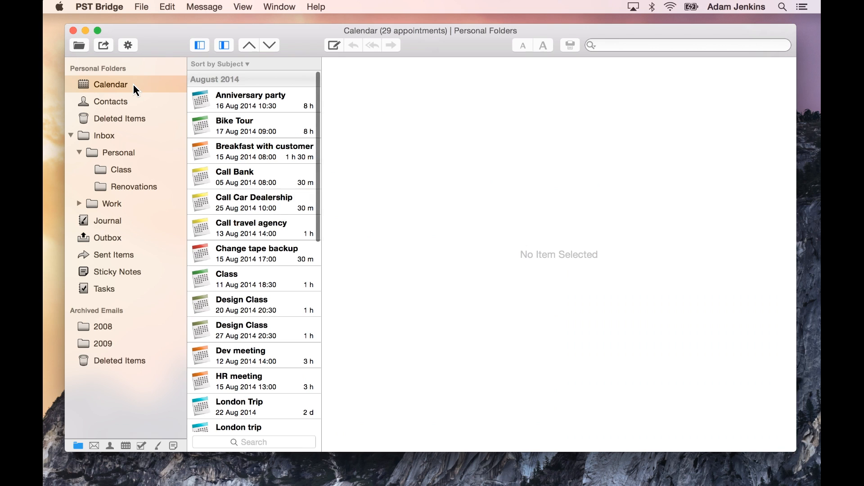
click(257, 253)
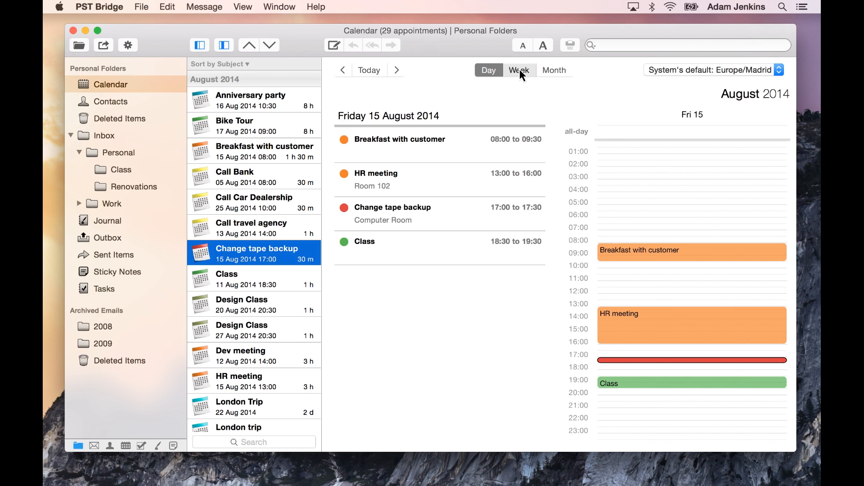
click(518, 71)
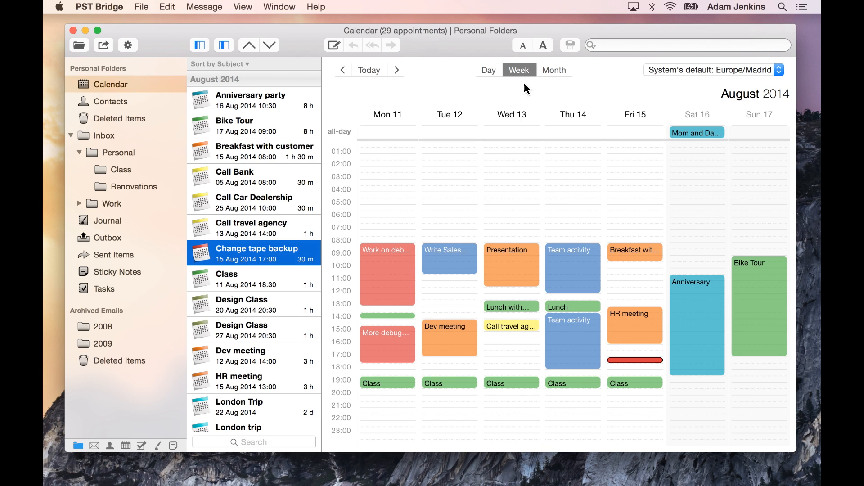
click(554, 70)
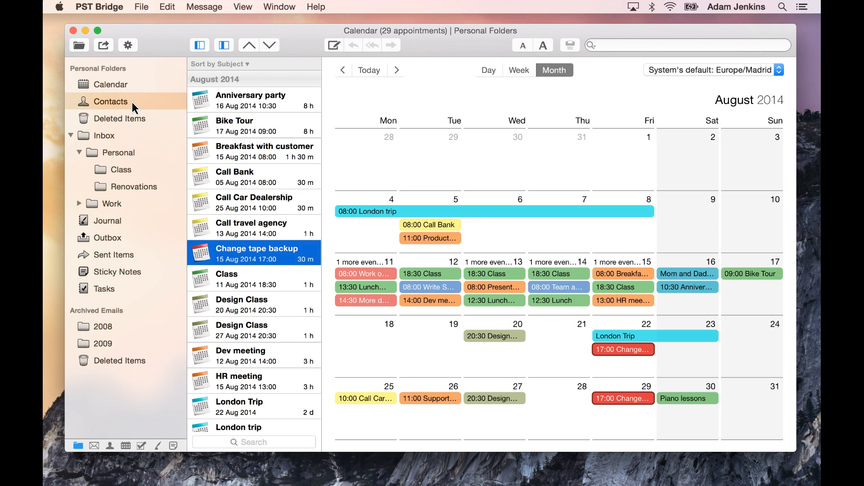
Browse the journal entries, then read the Funny and clever quotes sticky note.
click(110, 102)
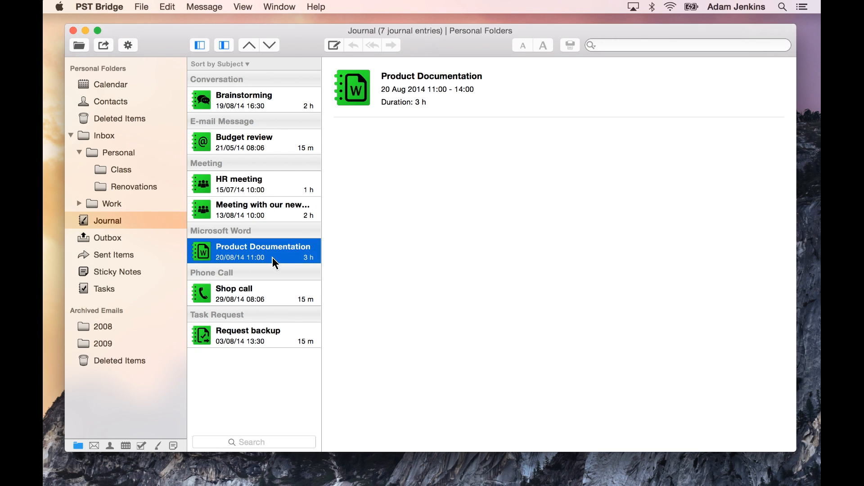
click(117, 272)
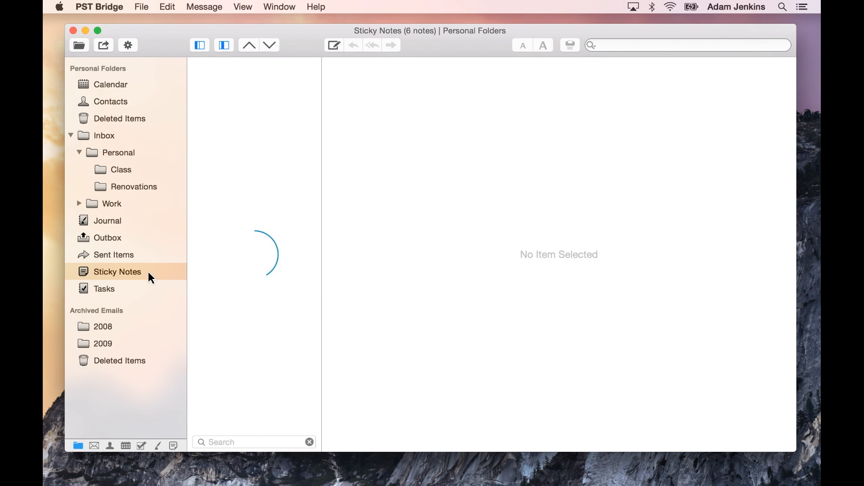
click(117, 271)
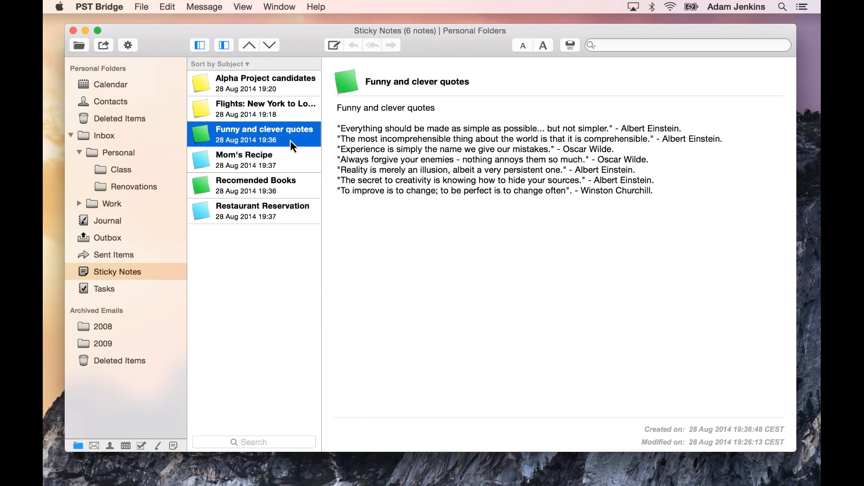
View the Call Jeff task's details, then return to the Inbox messages.
click(105, 288)
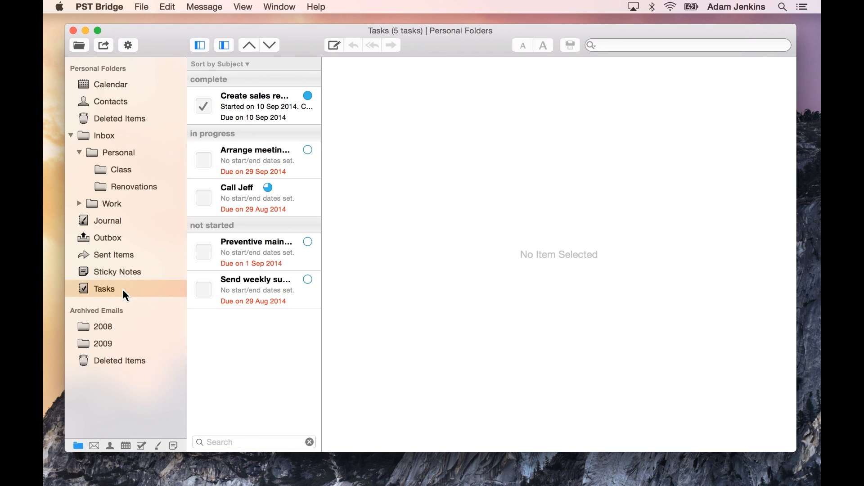
click(254, 197)
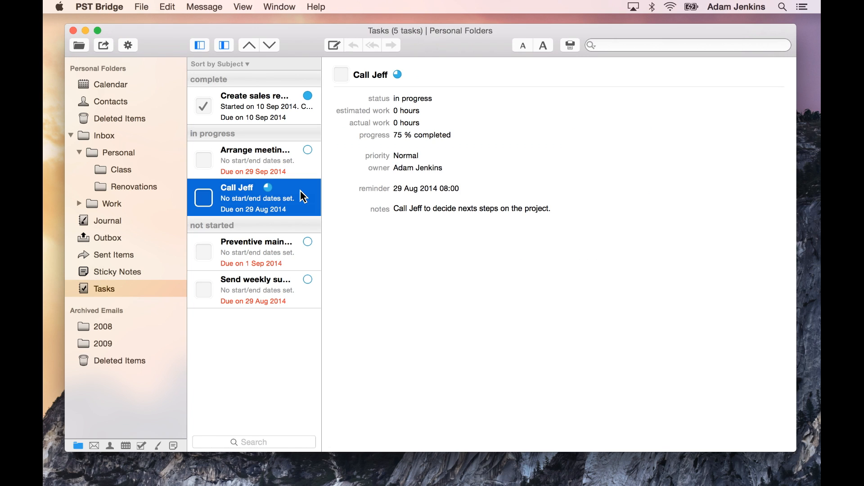
click(104, 135)
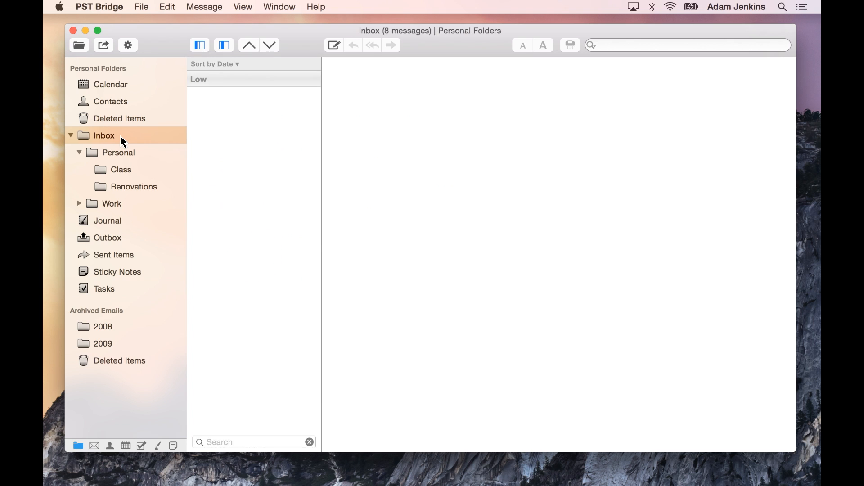
click(254, 317)
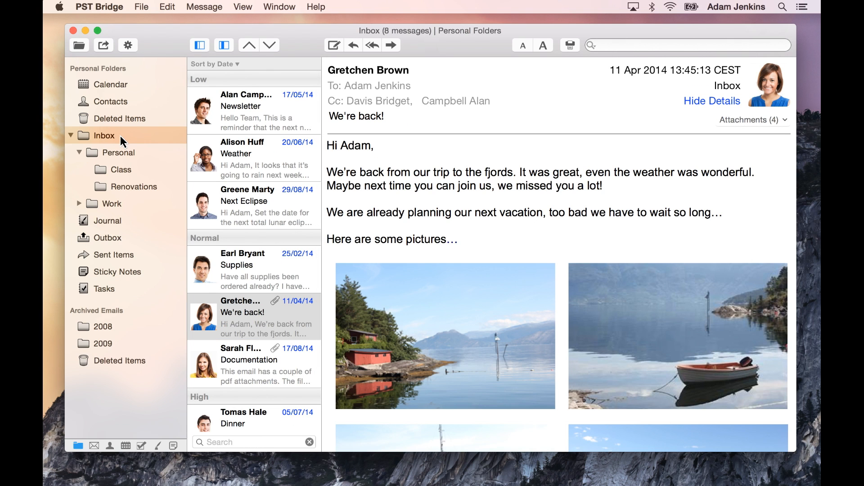
mouse_move(246, 467)
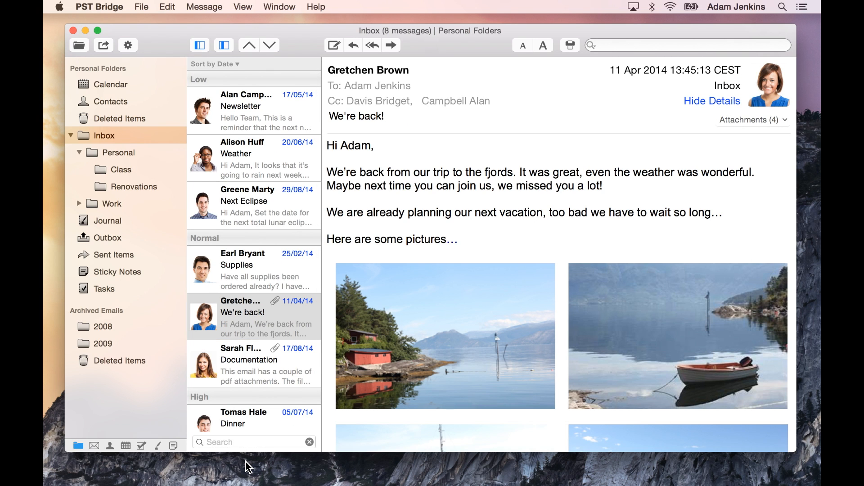
text(weather)
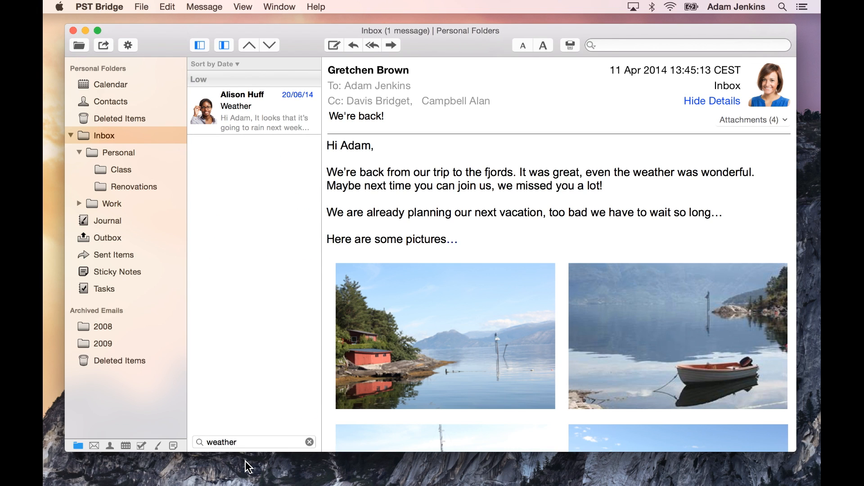
click(309, 442)
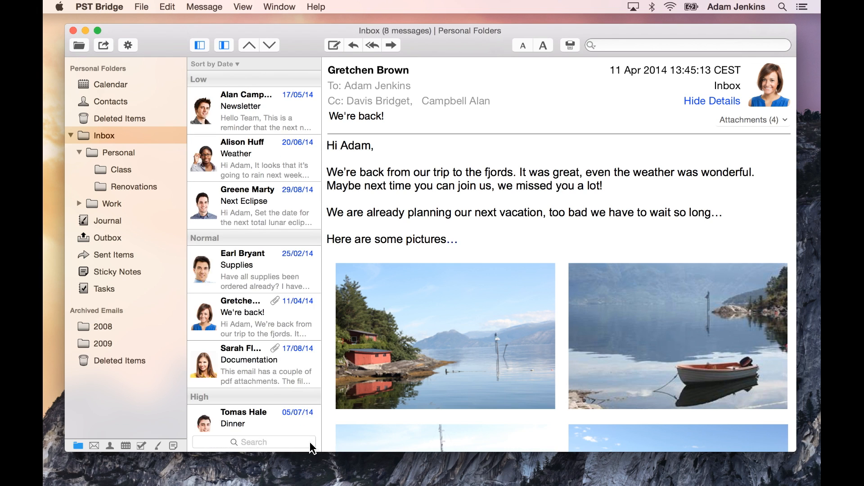
mouse_move(399, 348)
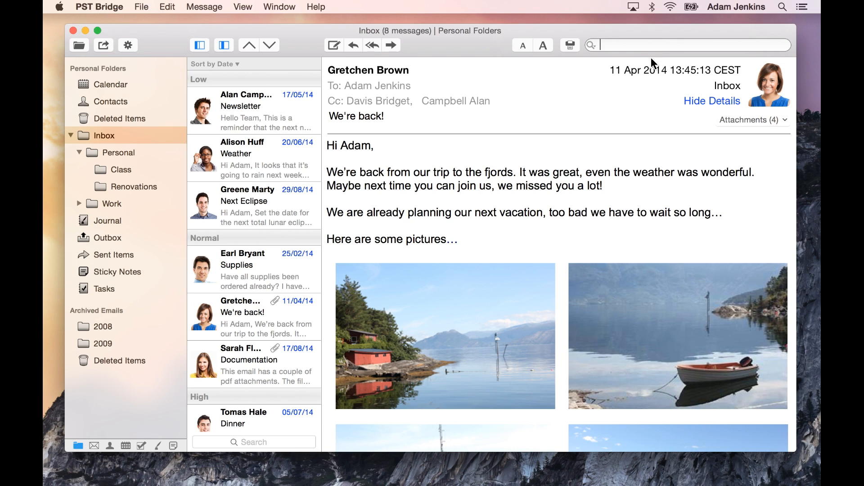
Search for dinner in Subject and add a Body condition for weekend.
text(dinner)
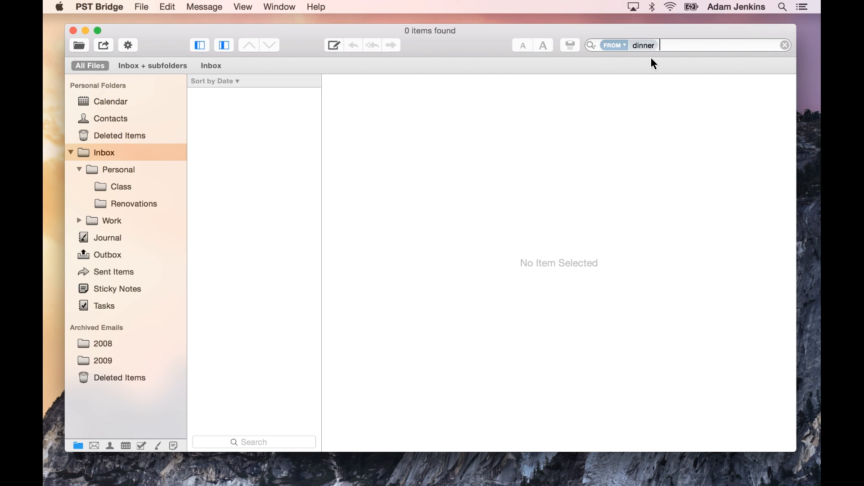
click(612, 45)
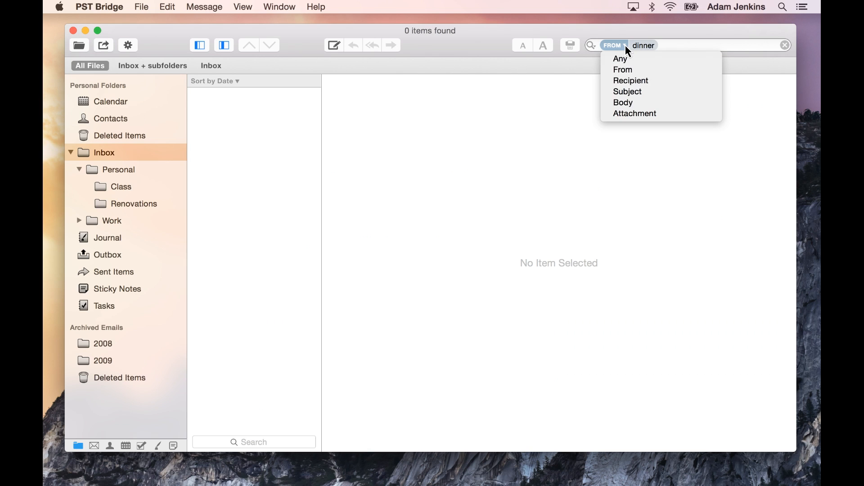
click(628, 92)
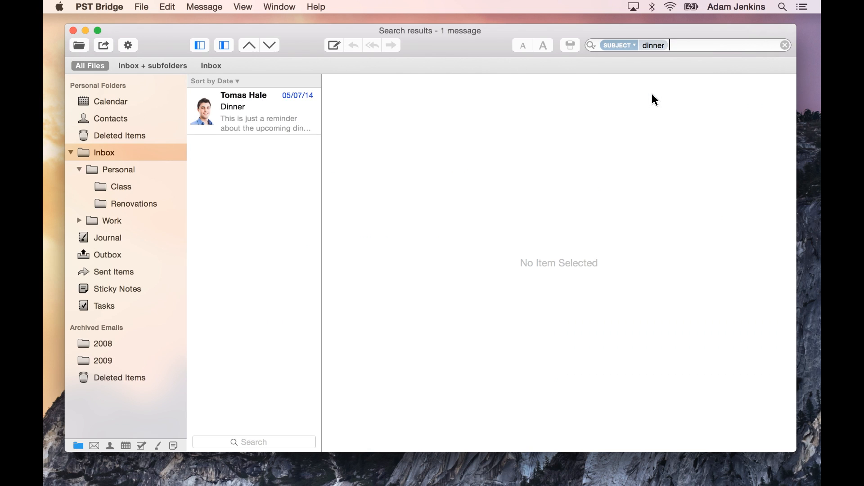
text(body)
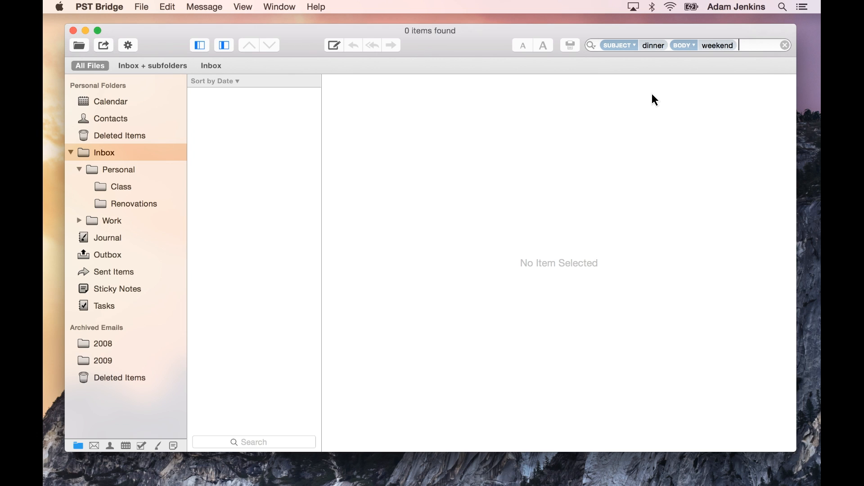
Combine the conditions with OR to get two results, then clear the search.
click(590, 45)
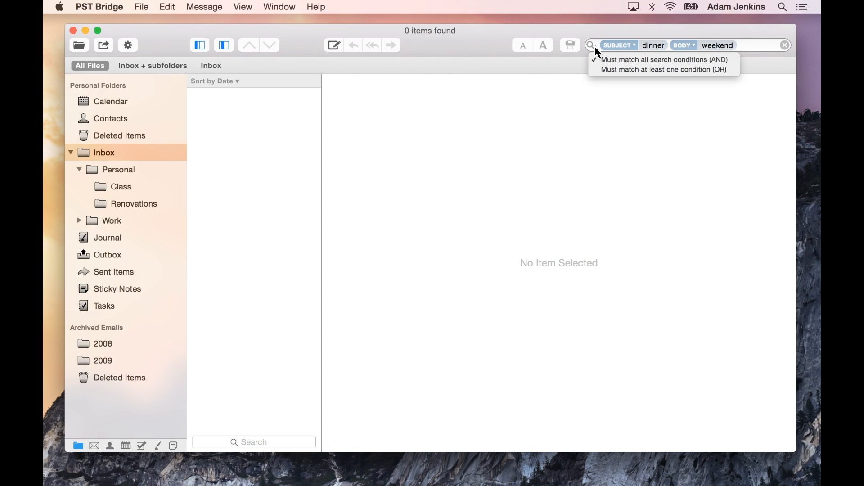
click(664, 69)
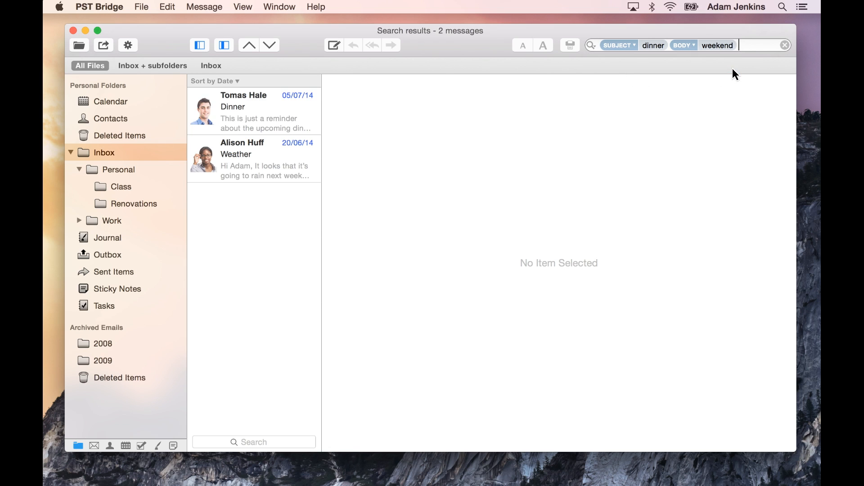
click(90, 65)
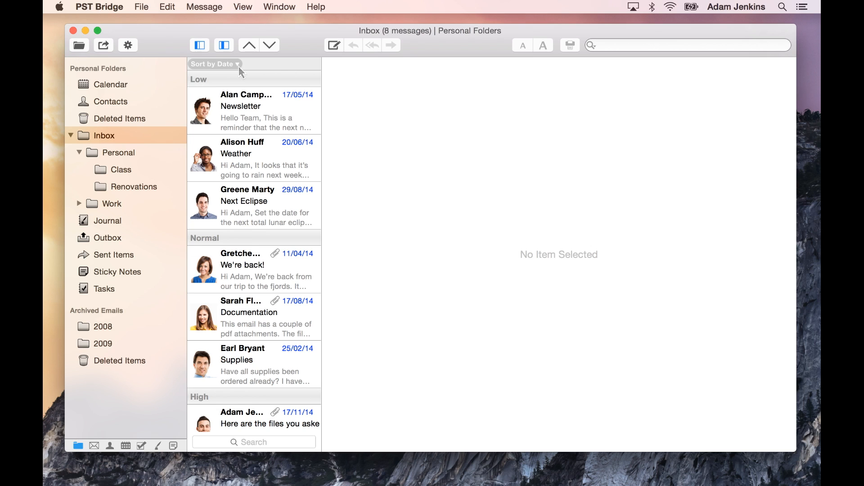
Bring up the Sort by Date menu's sorting and grouping choices for the Inbox.
click(215, 64)
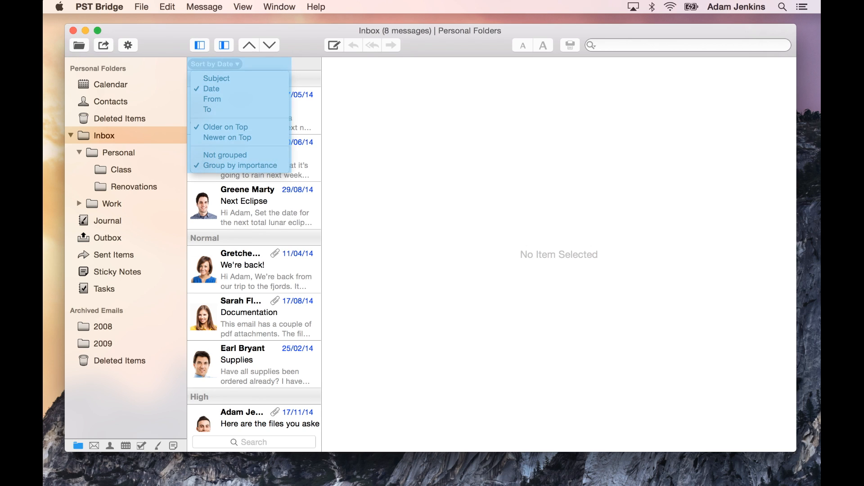